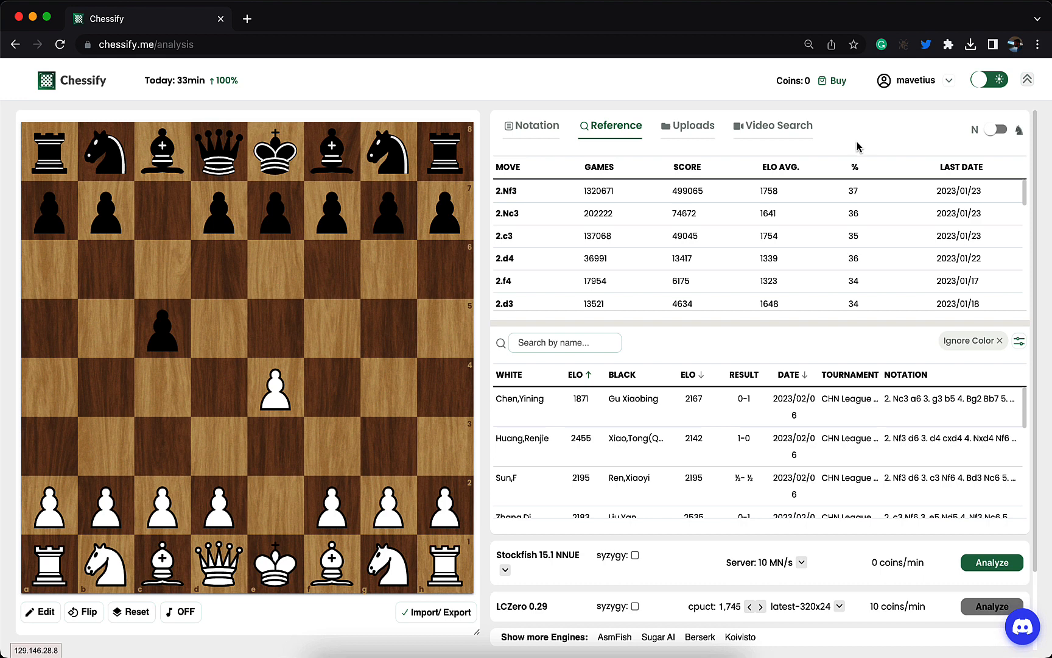
pyautogui.moveTo(854, 144)
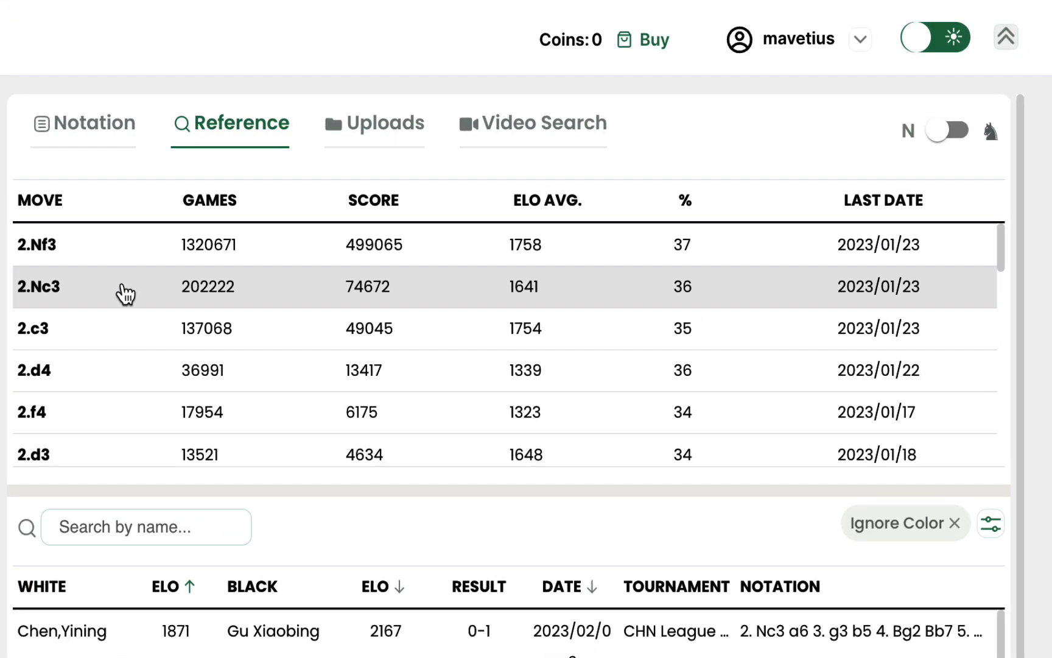
pyautogui.moveTo(126, 349)
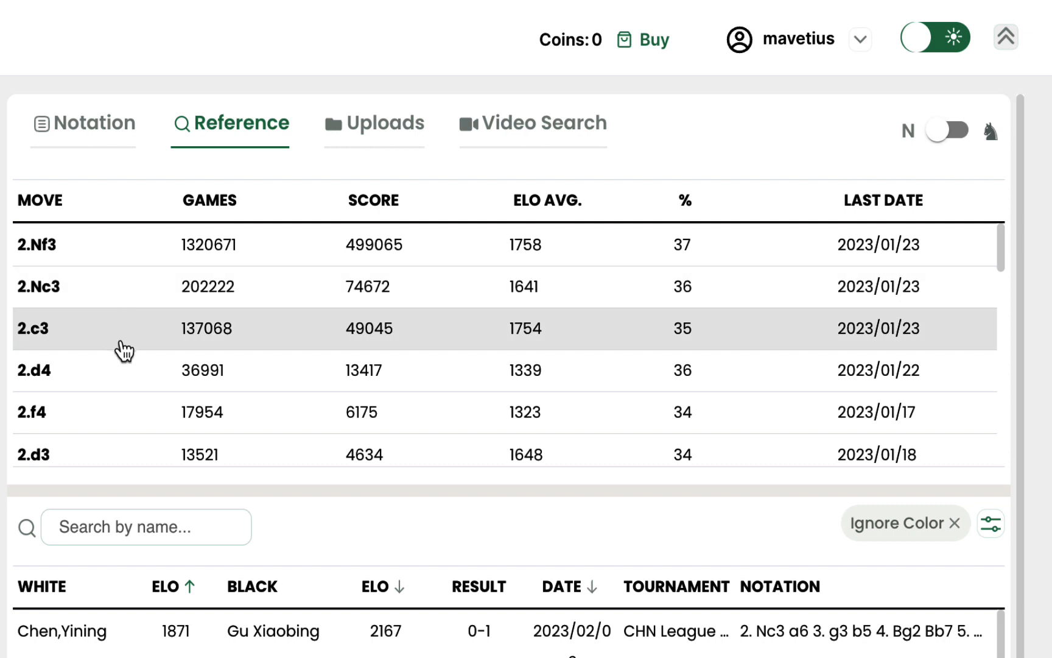
pyautogui.moveTo(128, 412)
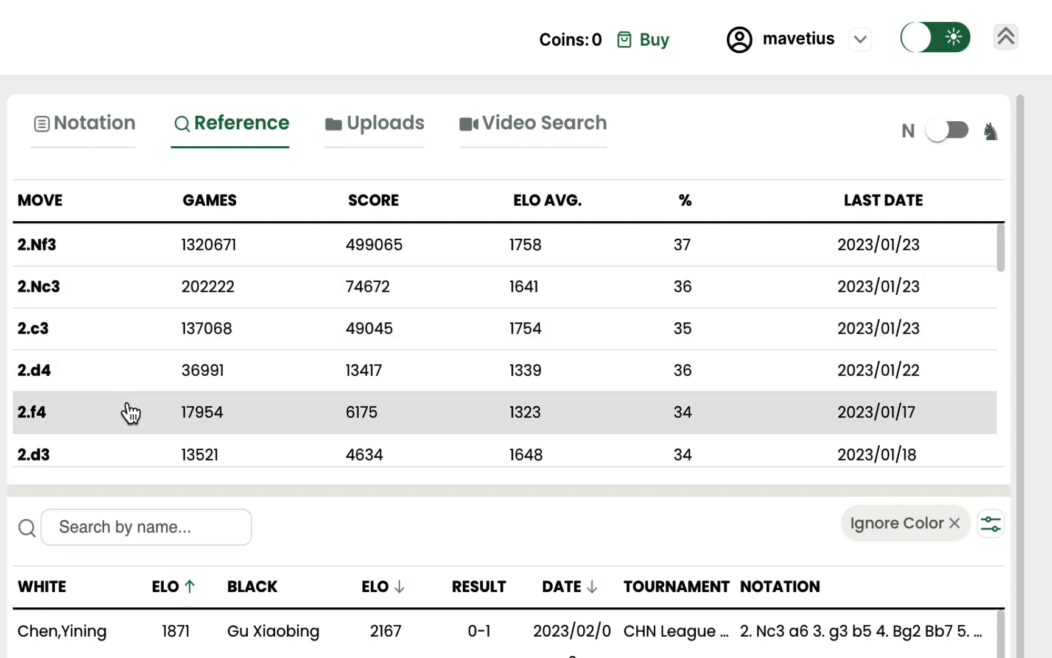
pyautogui.moveTo(136, 442)
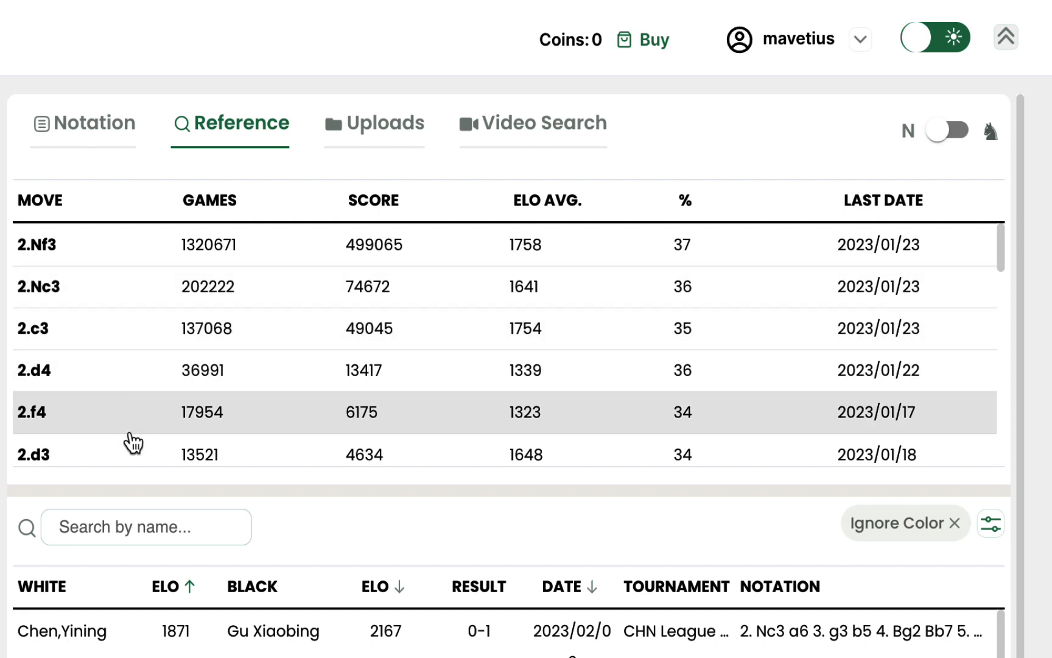
# - Search the player name box for 'carlse' to filter games to Carlsen,M
pyautogui.scroll(-3)
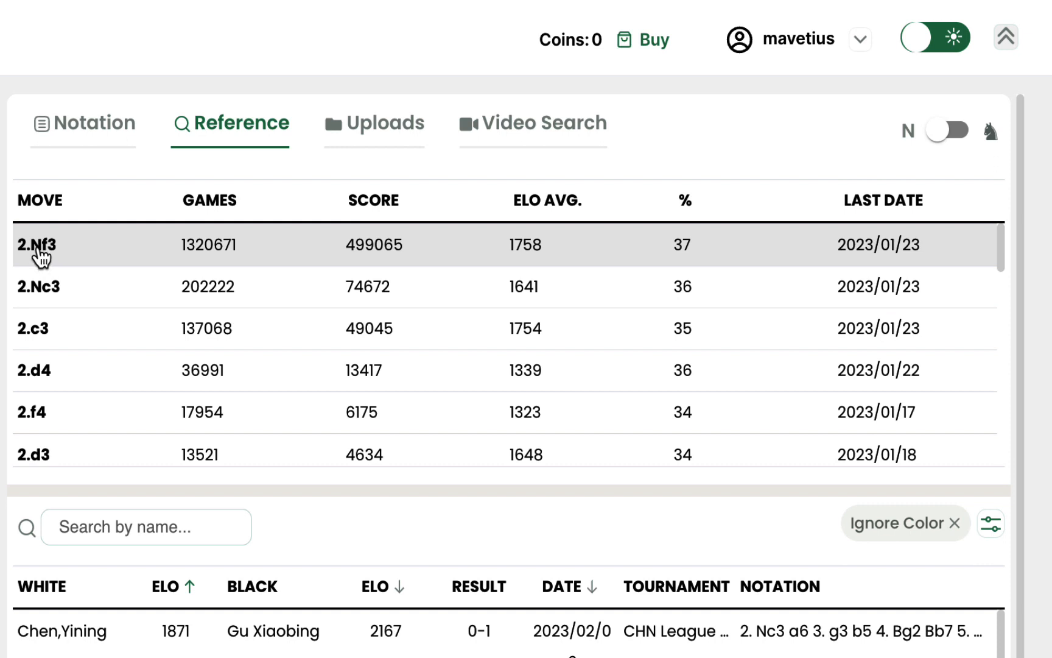
pyautogui.moveTo(208, 258)
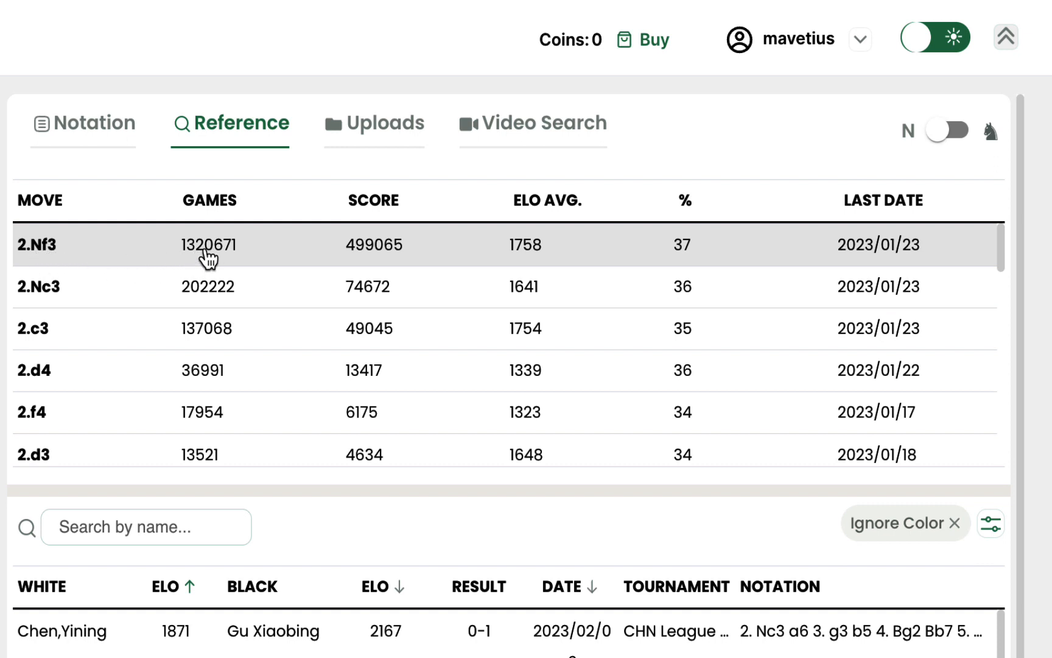
pyautogui.moveTo(220, 258)
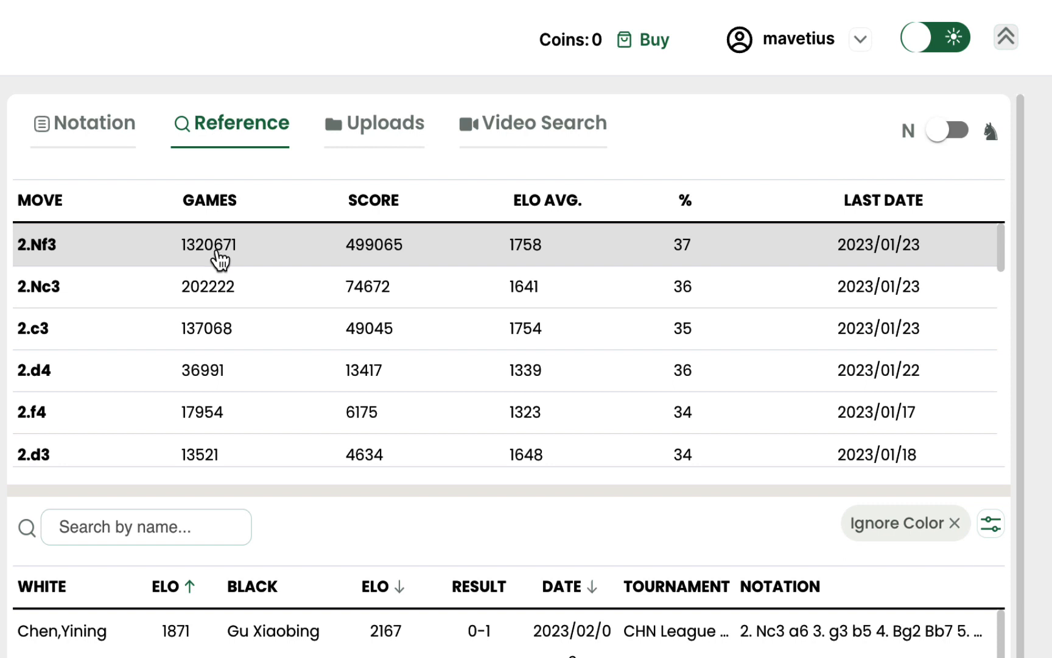
pyautogui.moveTo(381, 257)
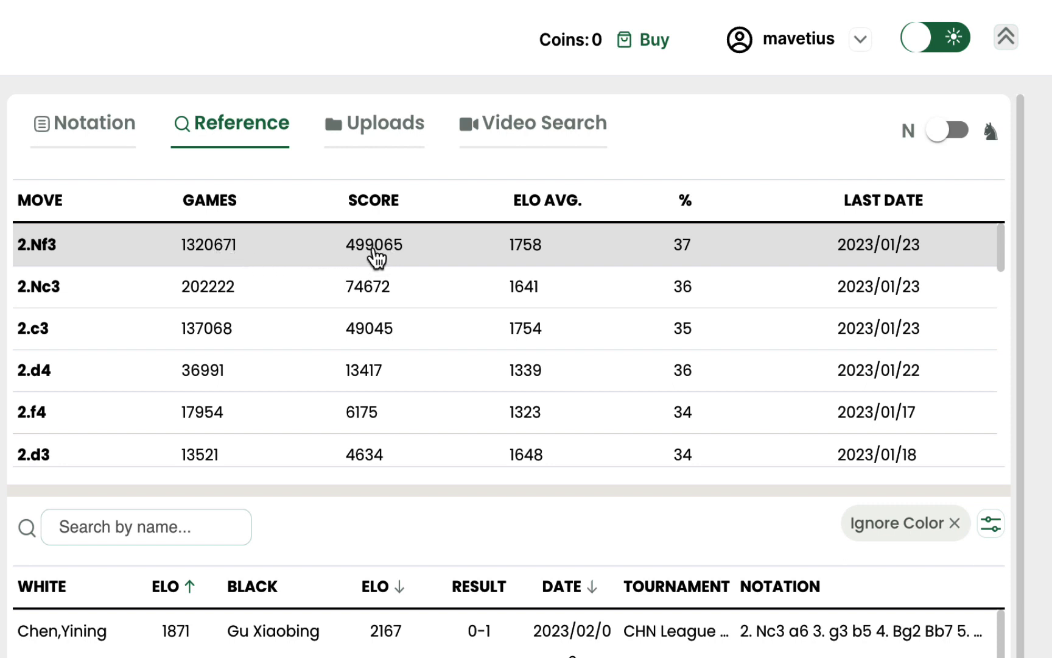
pyautogui.moveTo(685, 260)
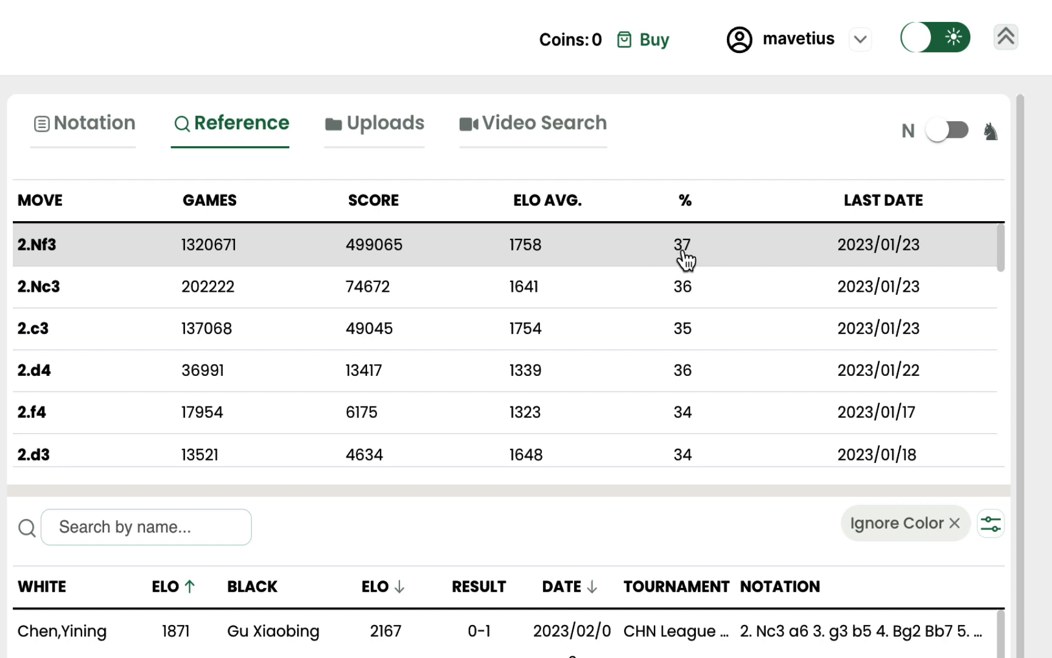
pyautogui.moveTo(581, 244)
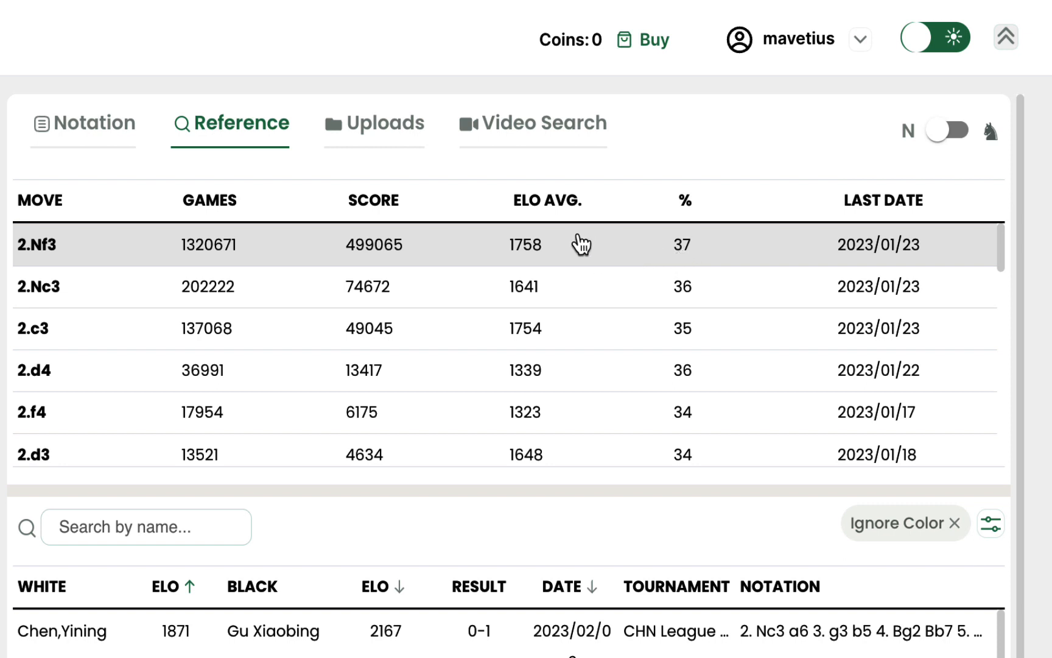
pyautogui.moveTo(530, 257)
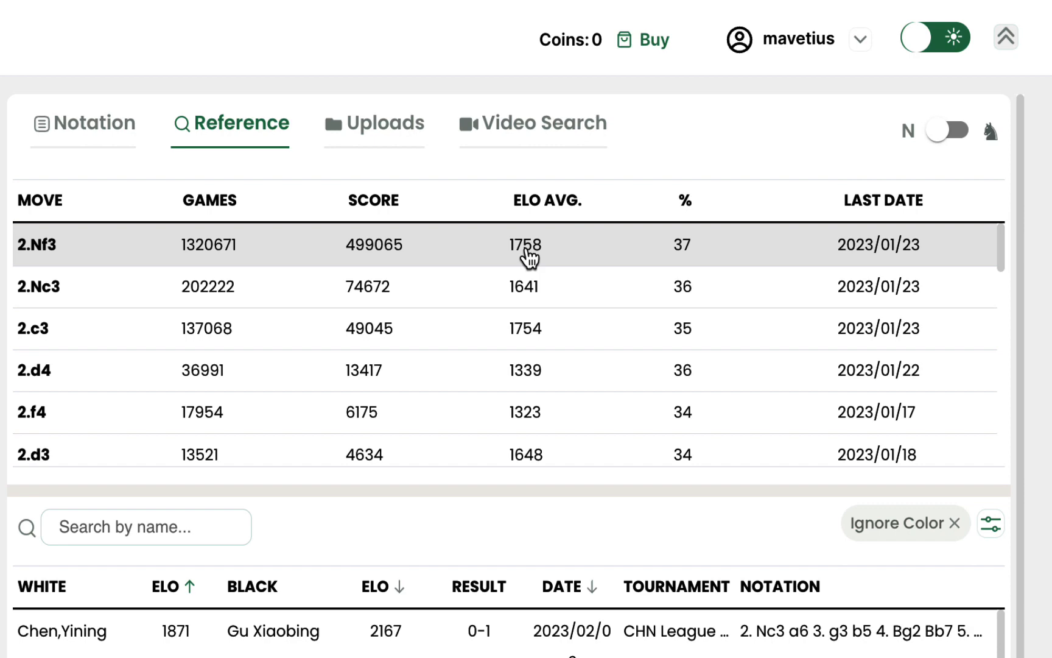
pyautogui.scroll(-3)
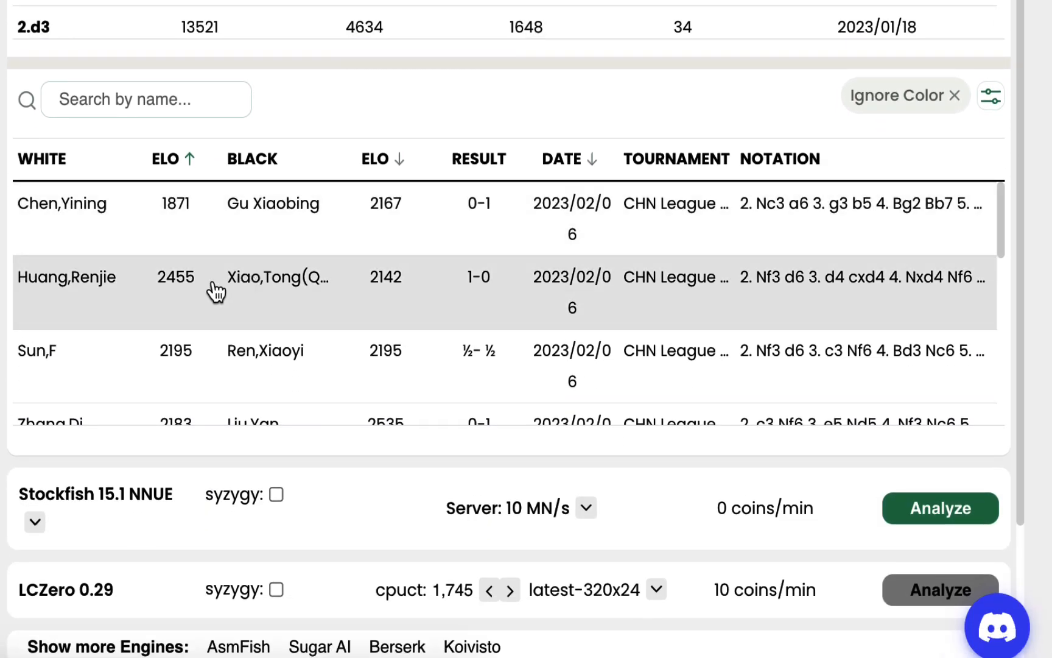
pyautogui.moveTo(230, 231)
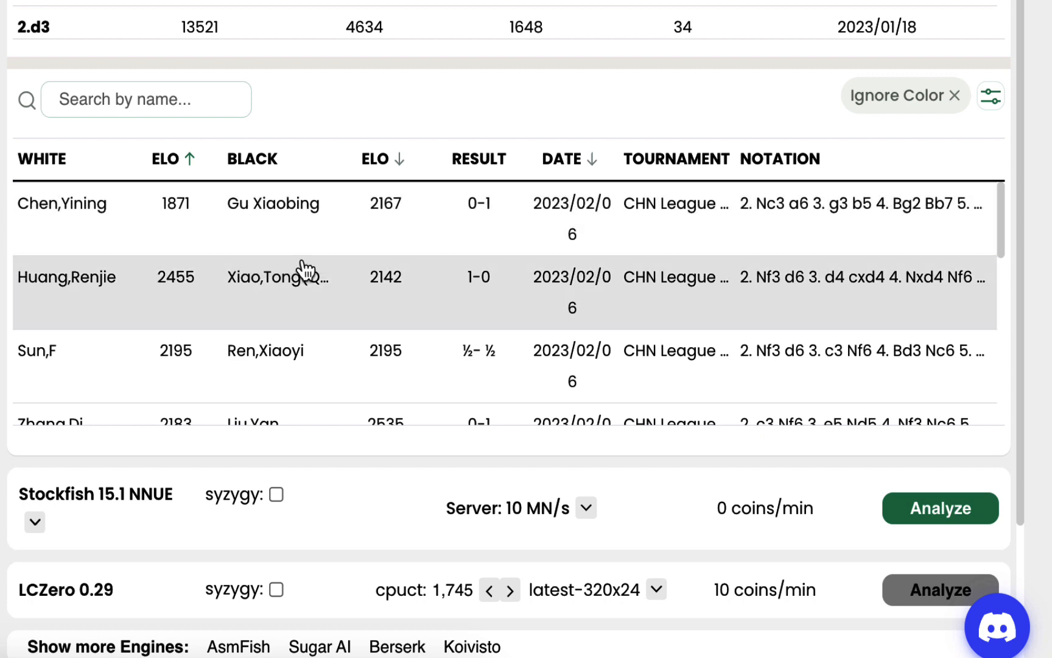
pyautogui.moveTo(772, 277)
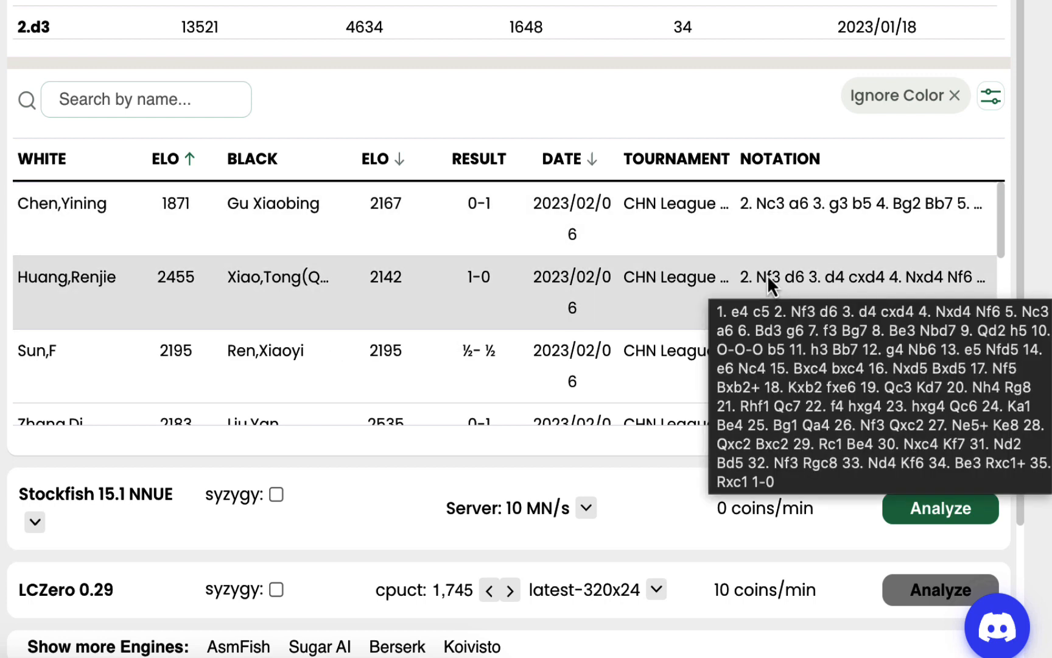
pyautogui.moveTo(544, 275)
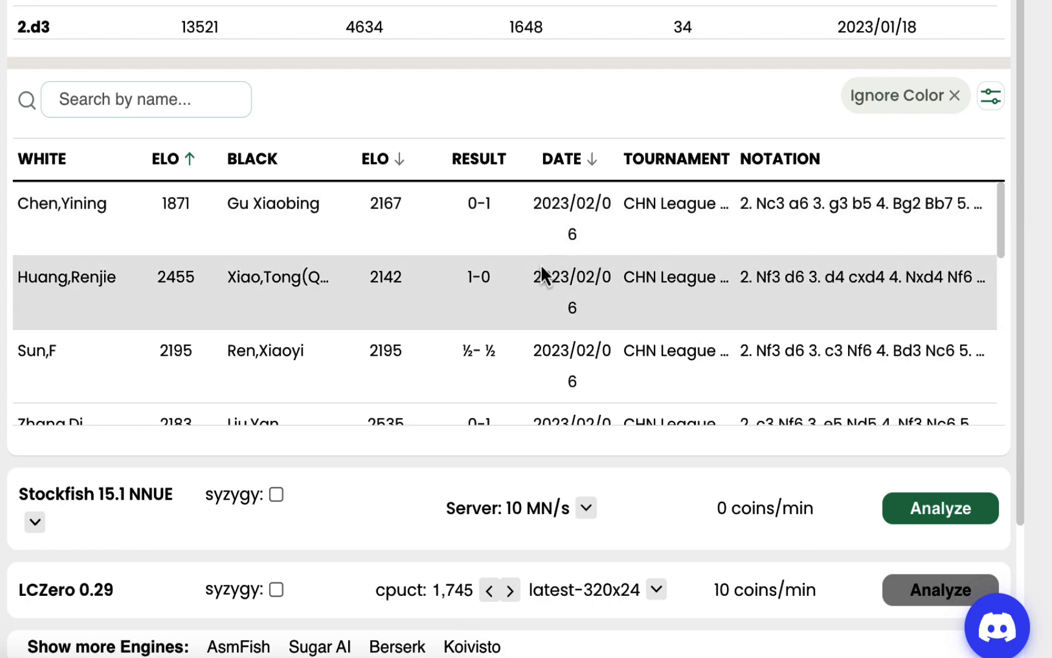
pyautogui.moveTo(399, 171)
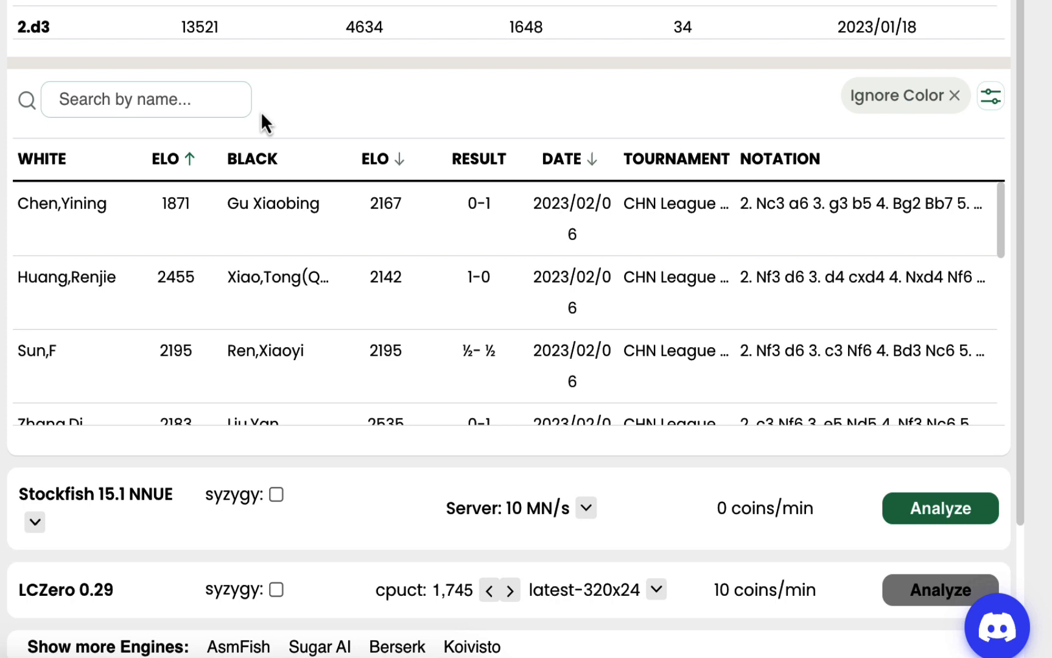
pyautogui.click(146, 99)
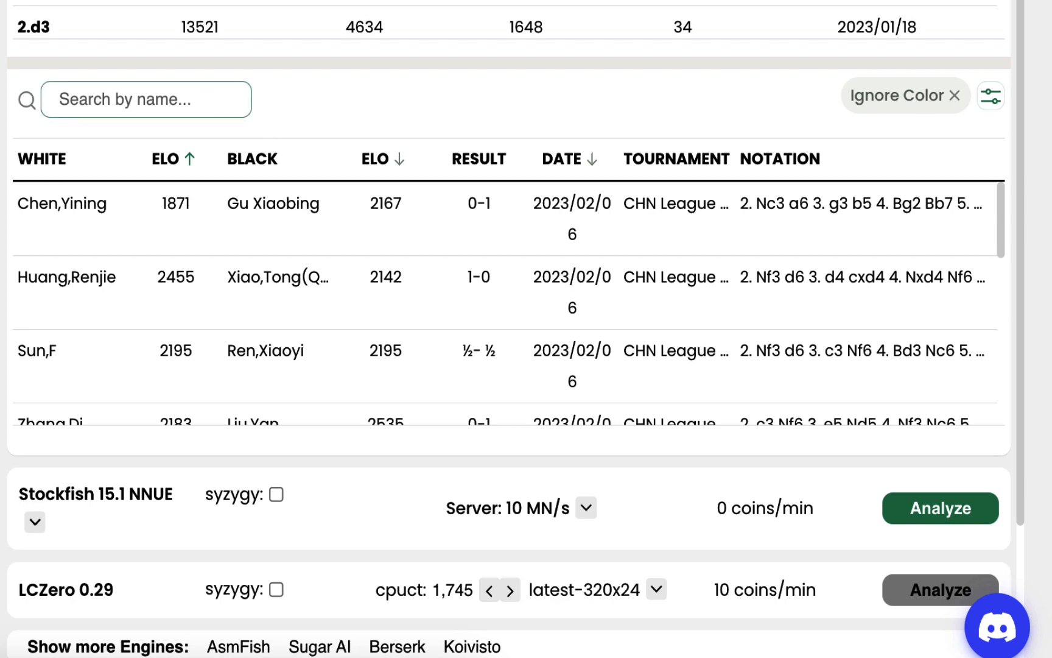
pyautogui.write('carlse')
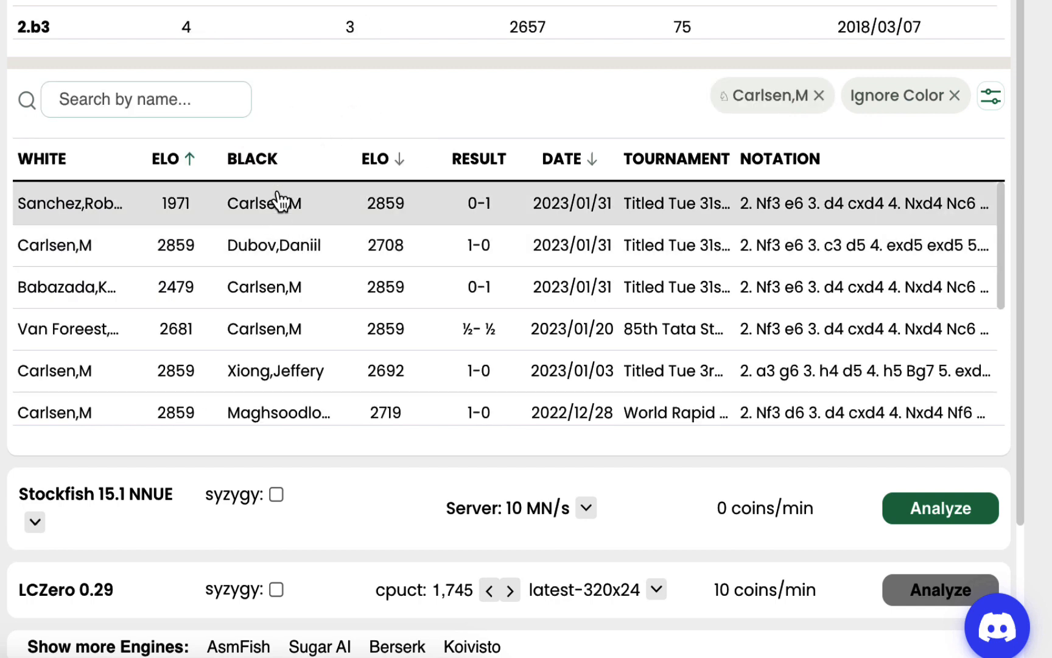
# - Add Giri,A as a second player filter, then remove that chip
pyautogui.write('g')
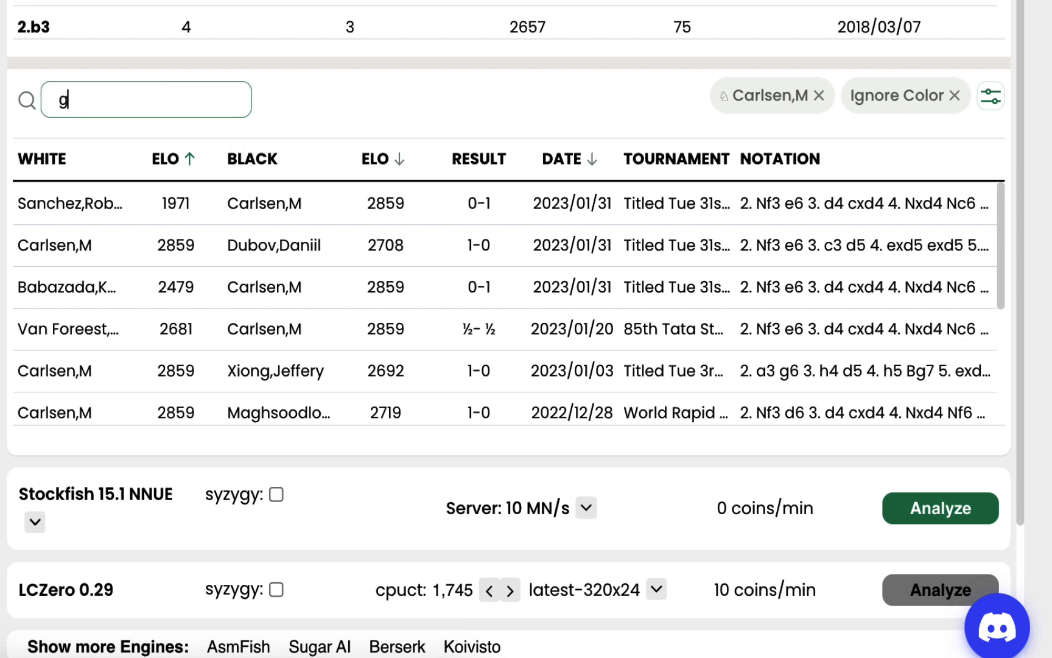
pyautogui.write('iri,a')
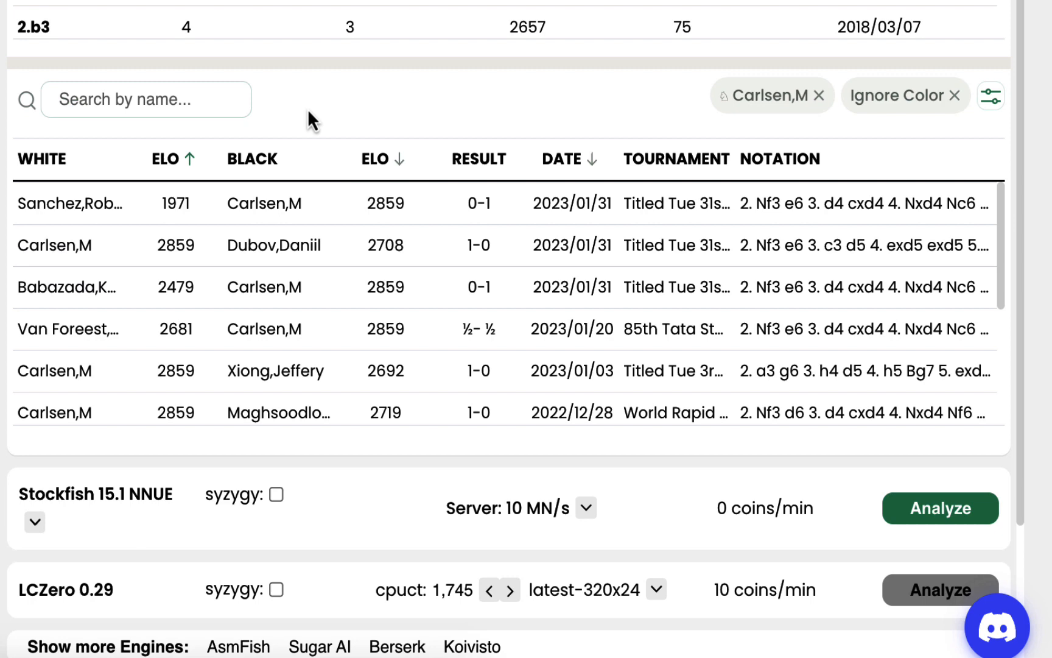
pyautogui.click(789, 95)
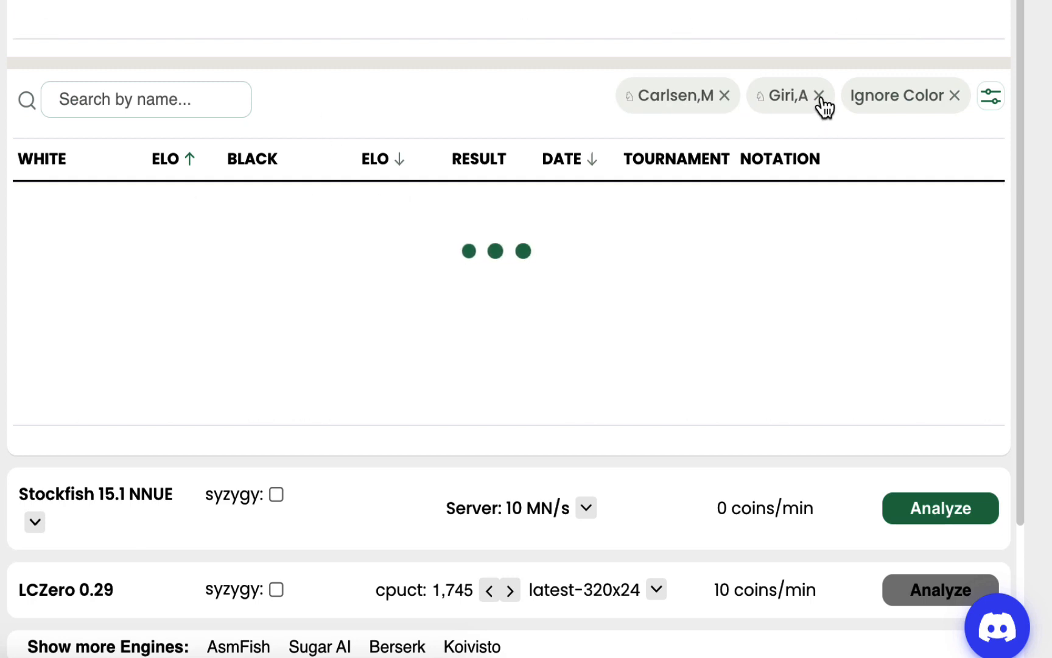
pyautogui.click(819, 95)
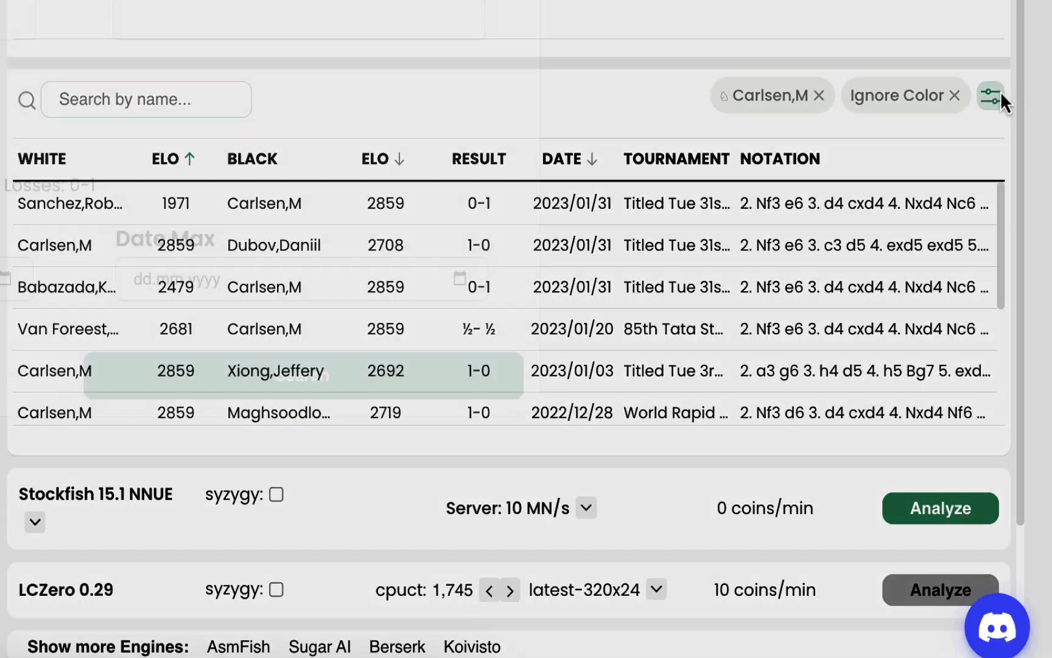
# - Turn off Ignore Color in the filter settings and search again for Carlsen's White games
pyautogui.click(992, 94)
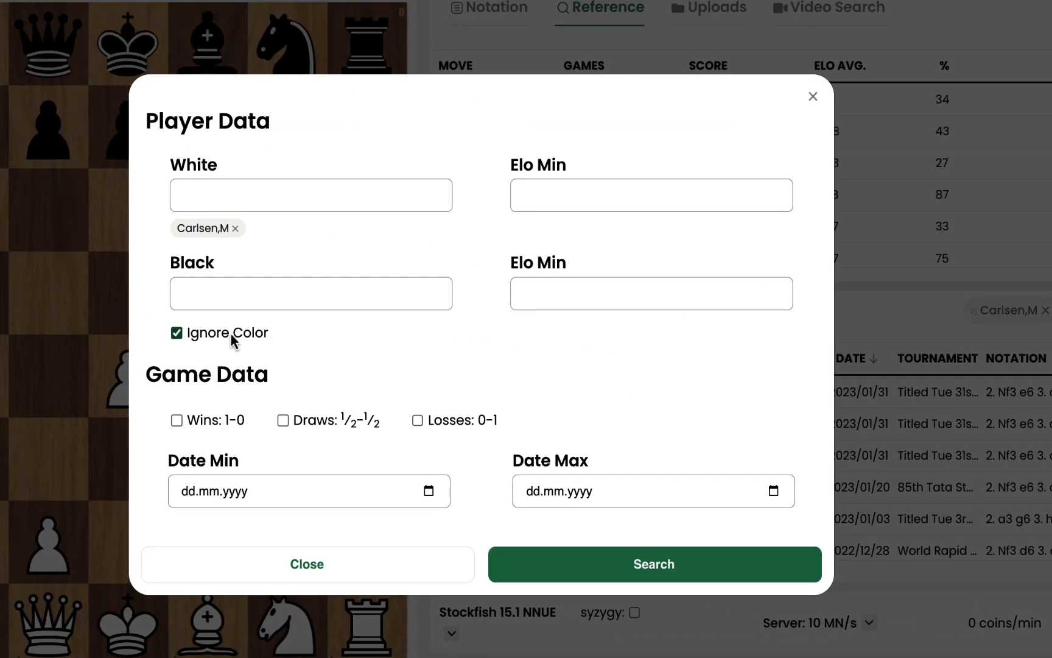
pyautogui.click(176, 332)
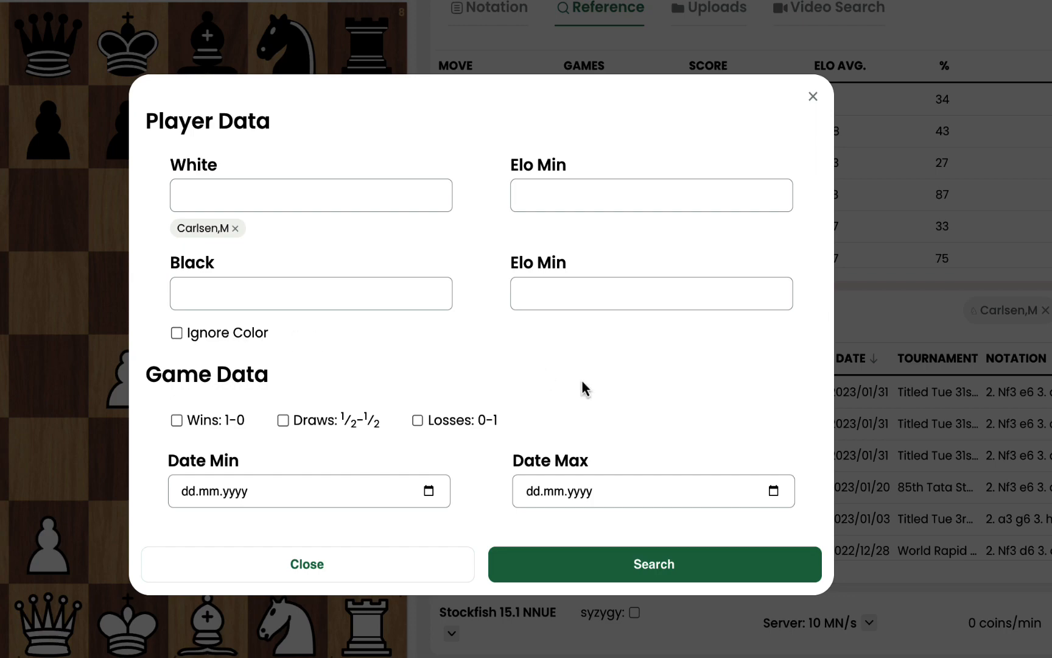
pyautogui.click(652, 564)
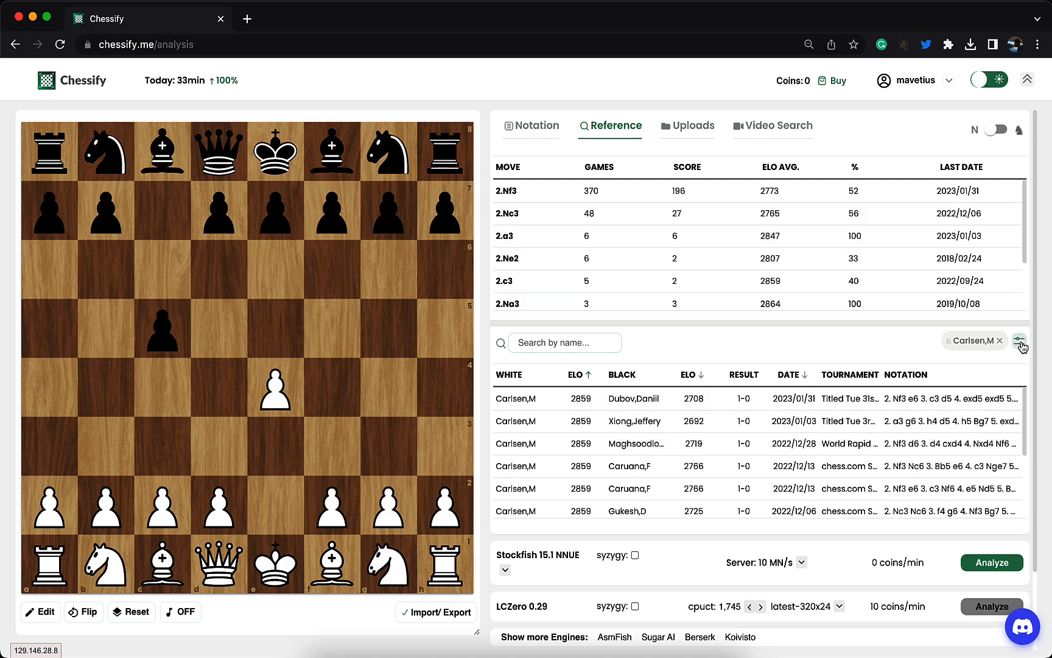
# - Tick the Wins 1-0 and Losses 0-1 result filters in the filter settings
pyautogui.click(1020, 341)
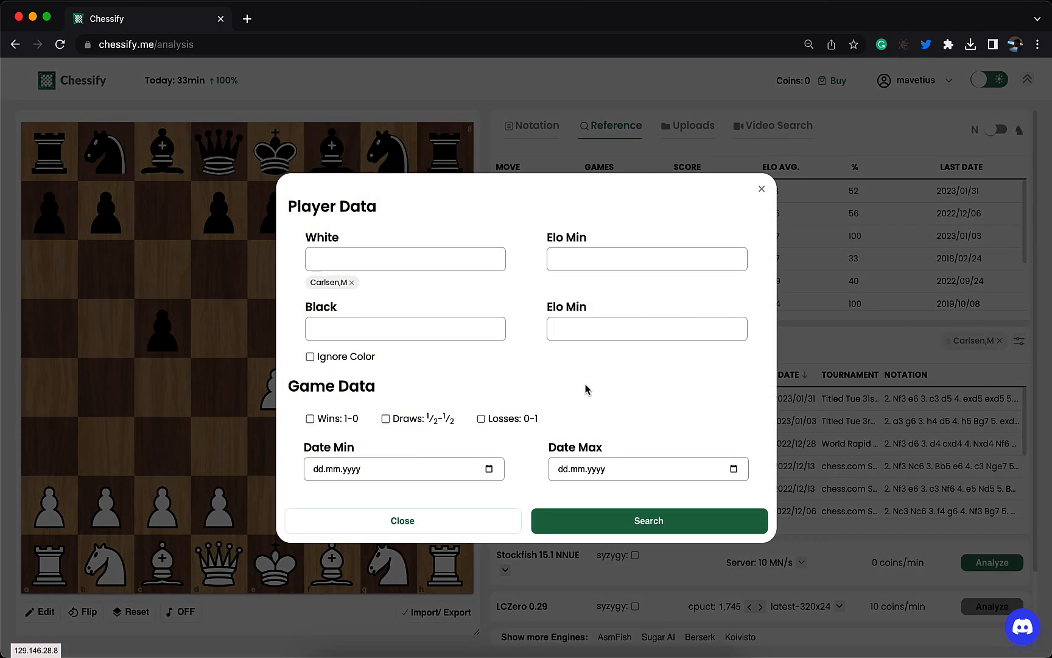
pyautogui.click(309, 418)
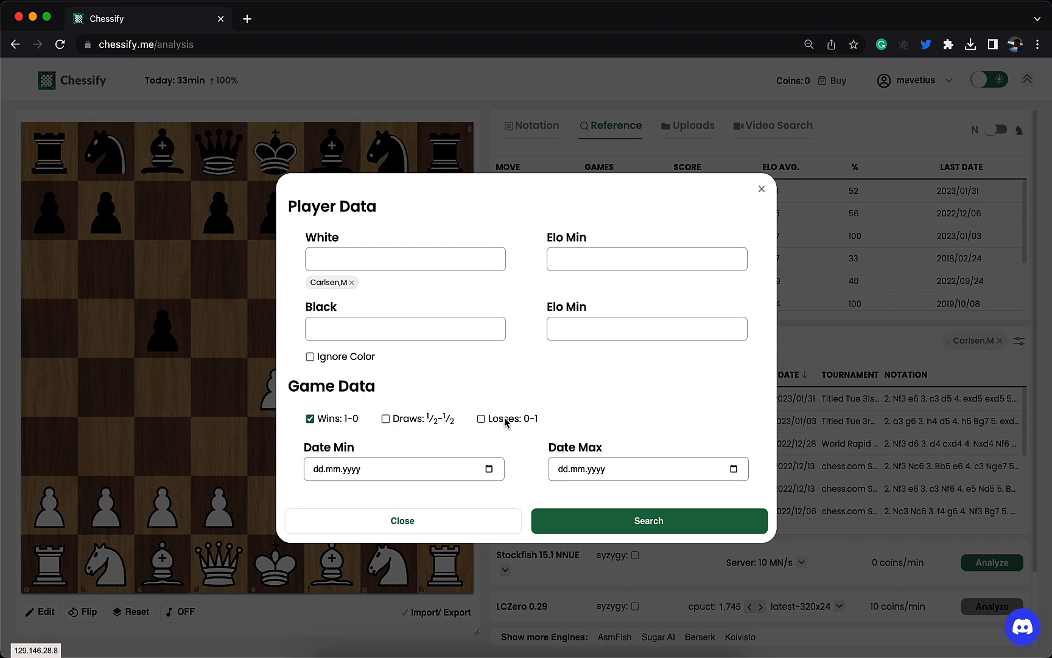
pyautogui.click(649, 520)
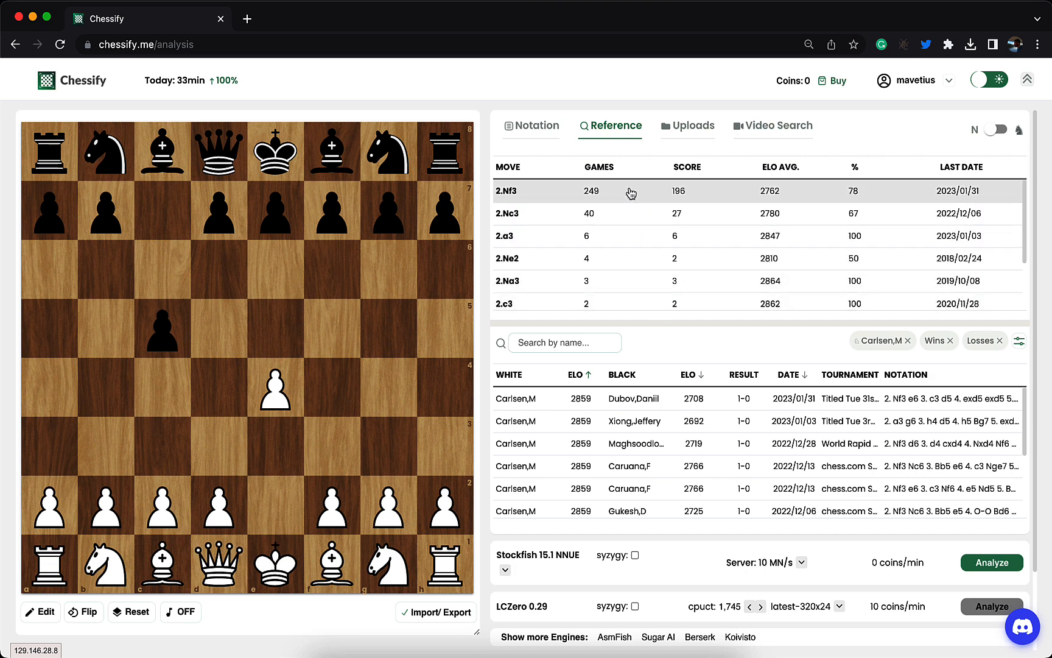
pyautogui.moveTo(624, 262)
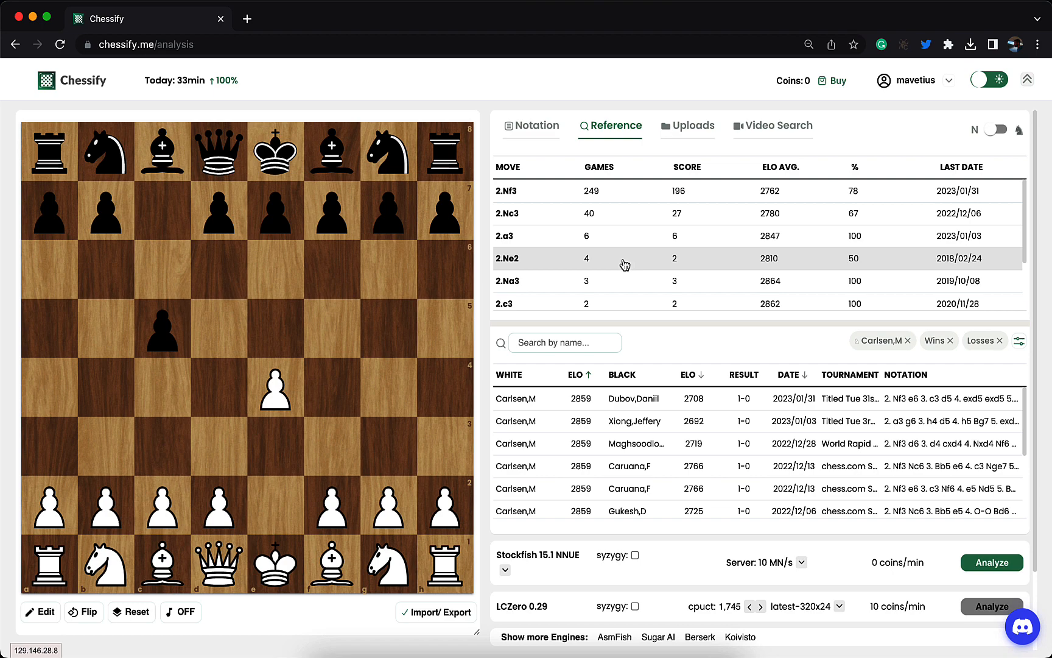
pyautogui.moveTo(603, 191)
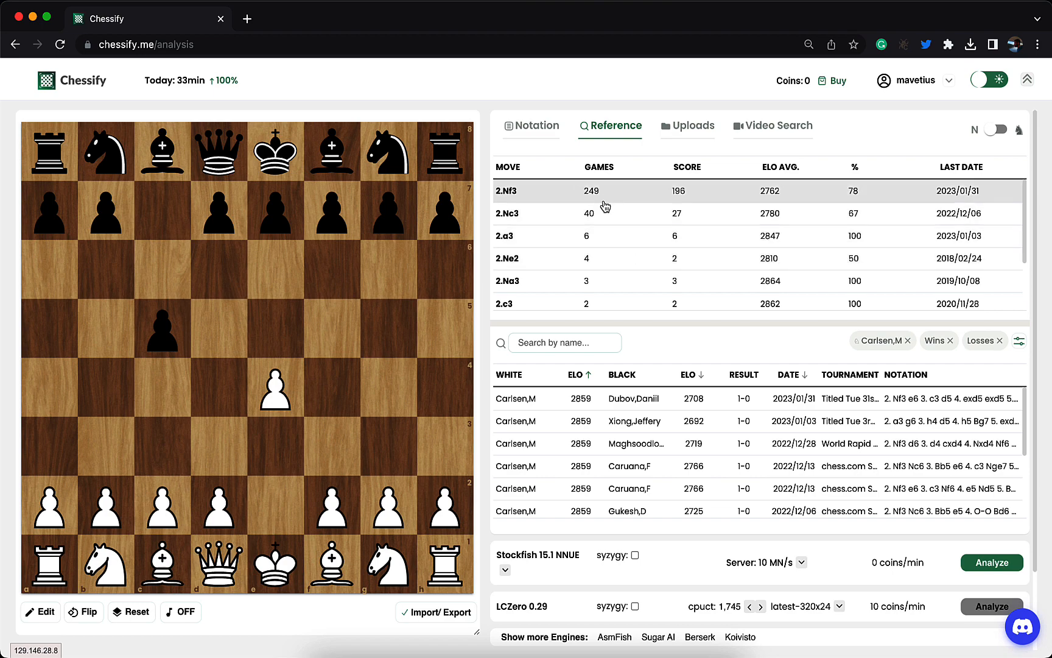